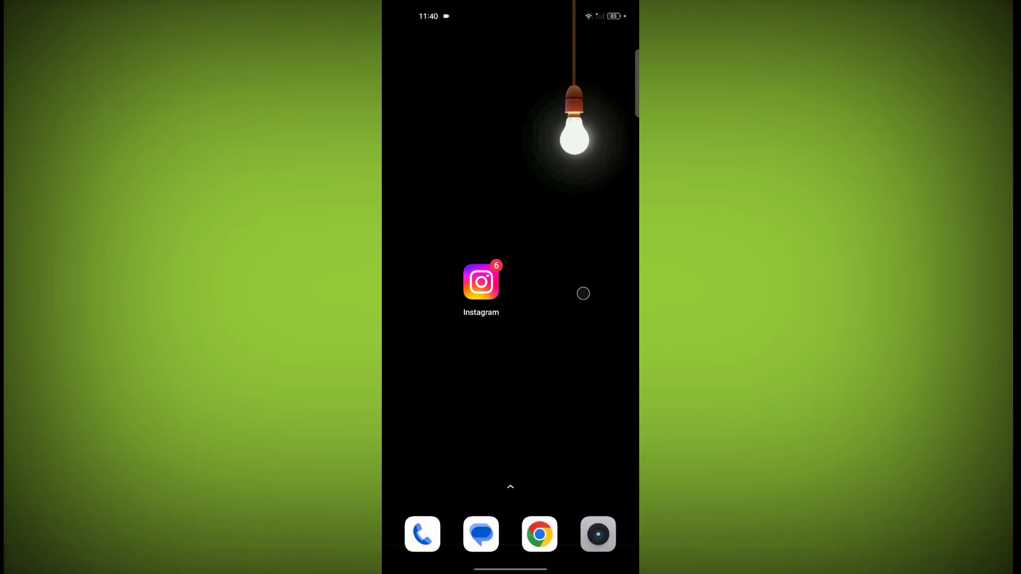
mouse_move(540, 287)
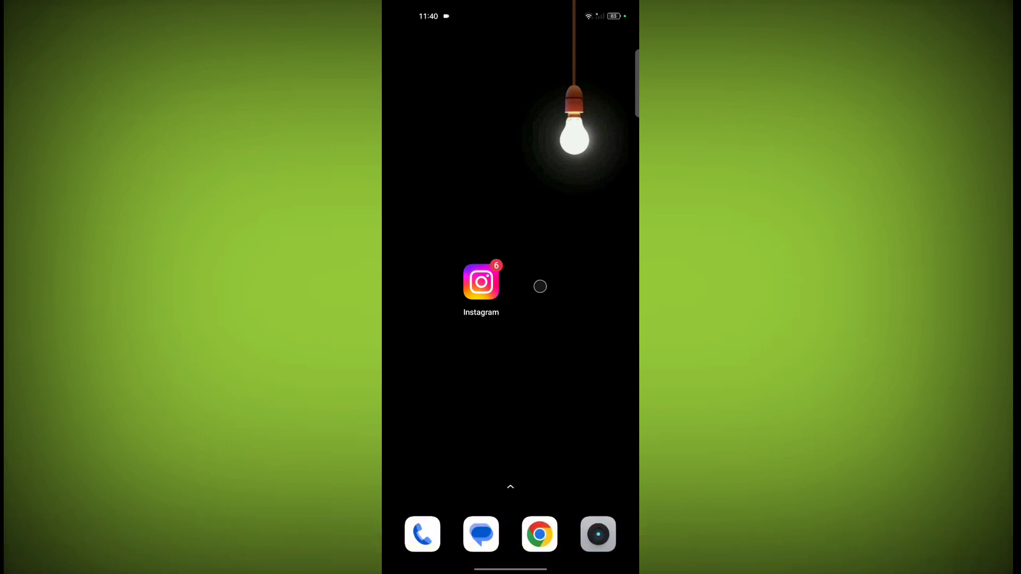
Launch Instagram from the home screen so the home feed shows
left_click(481, 281)
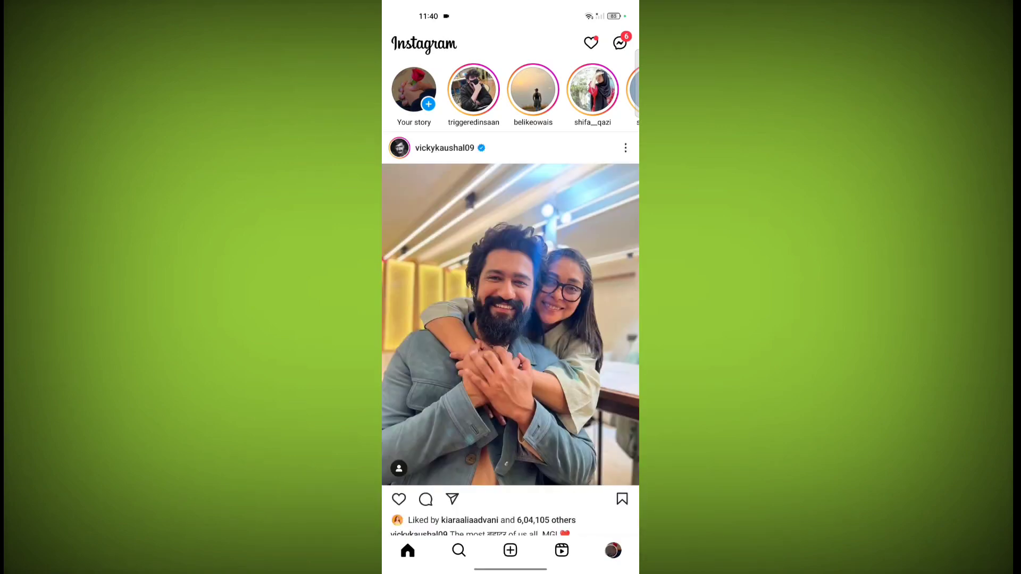
Reach the profile's Settings and privacy page scrolled to the For professionals section
left_click(613, 550)
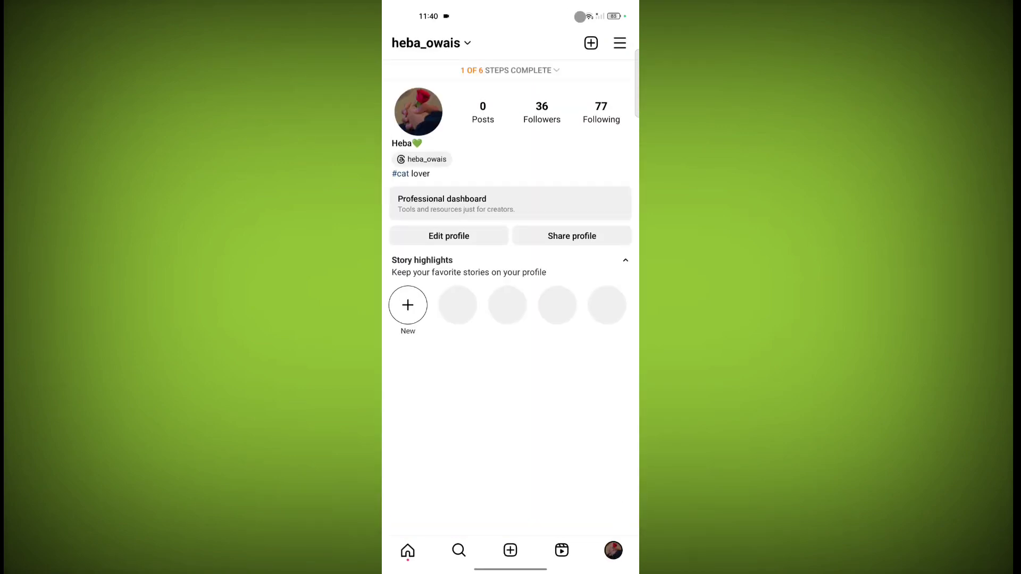
left_click(619, 42)
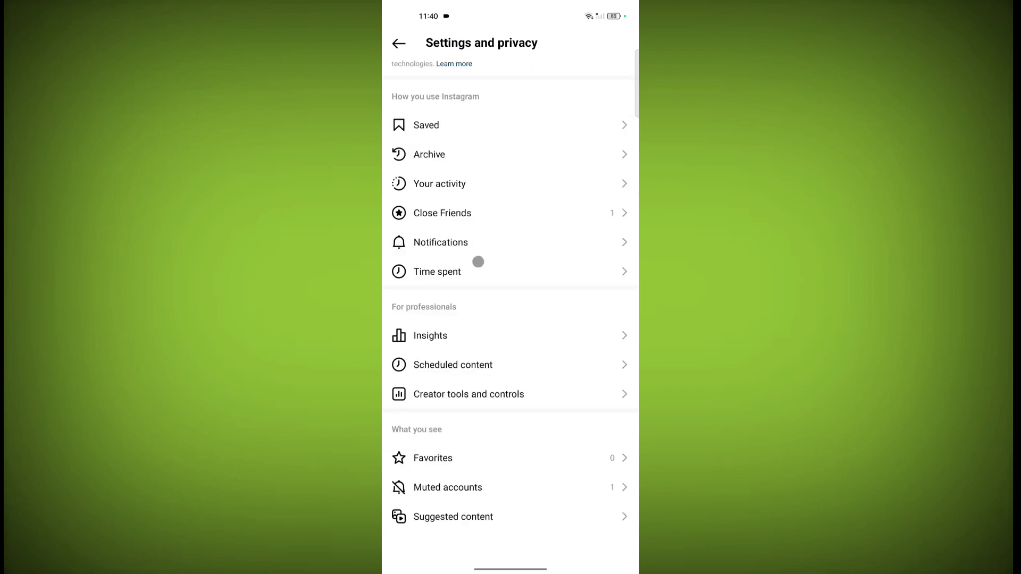
scroll("down", 3)
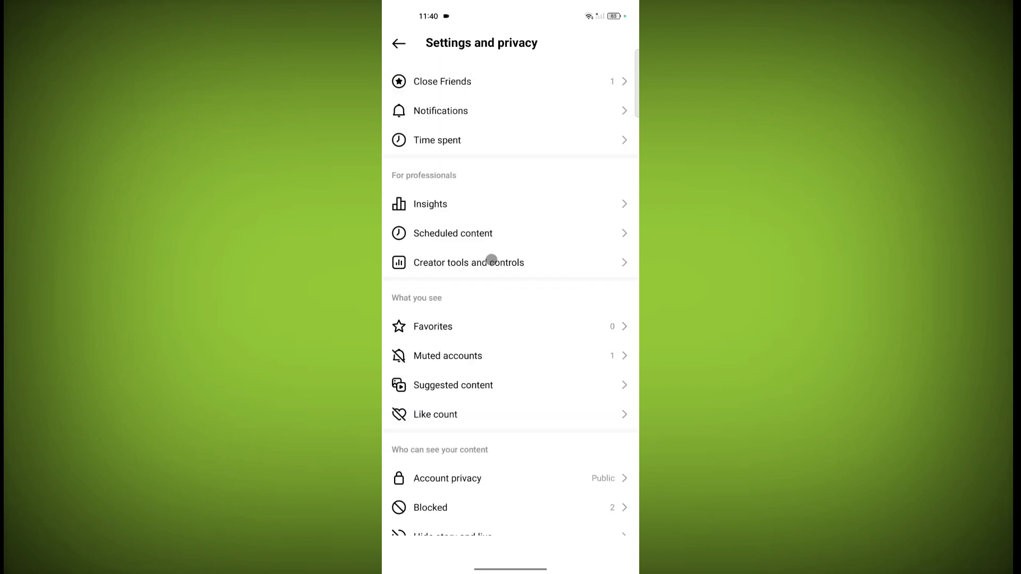
Switch the creator account to a personal account via Creator tools, then return to the profile
left_click(468, 262)
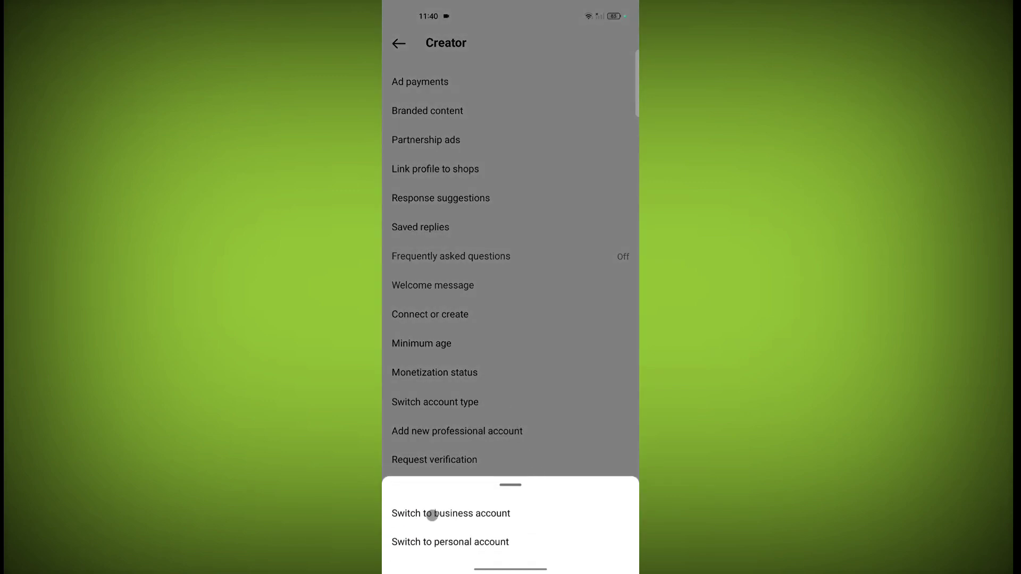
mouse_move(464, 542)
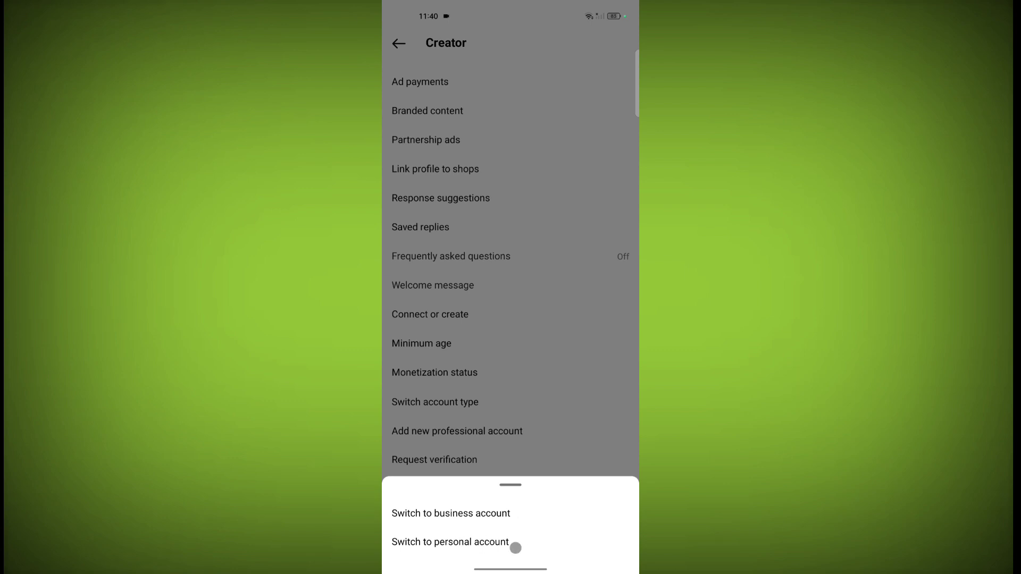
left_click(450, 541)
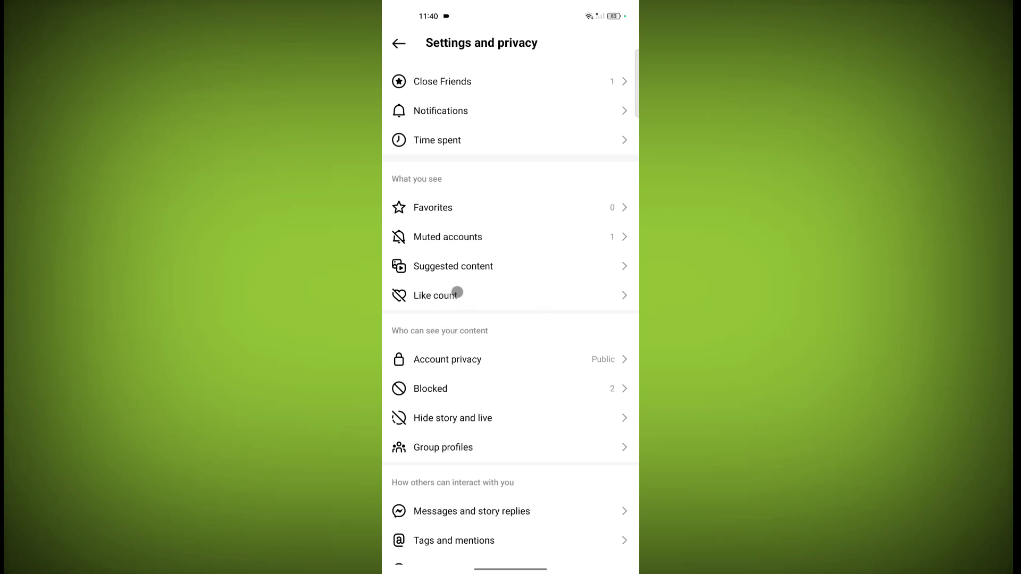
left_click(399, 43)
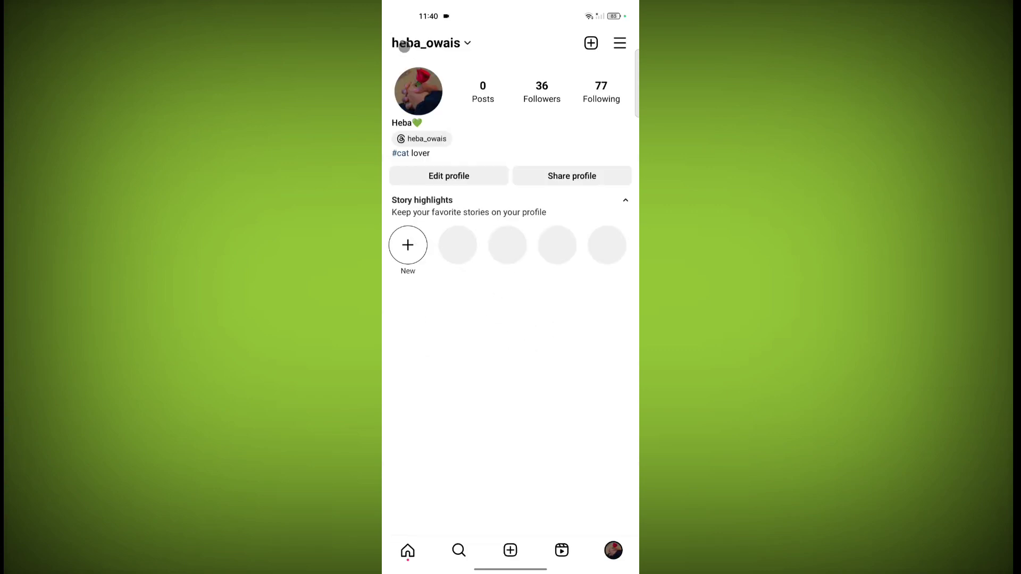